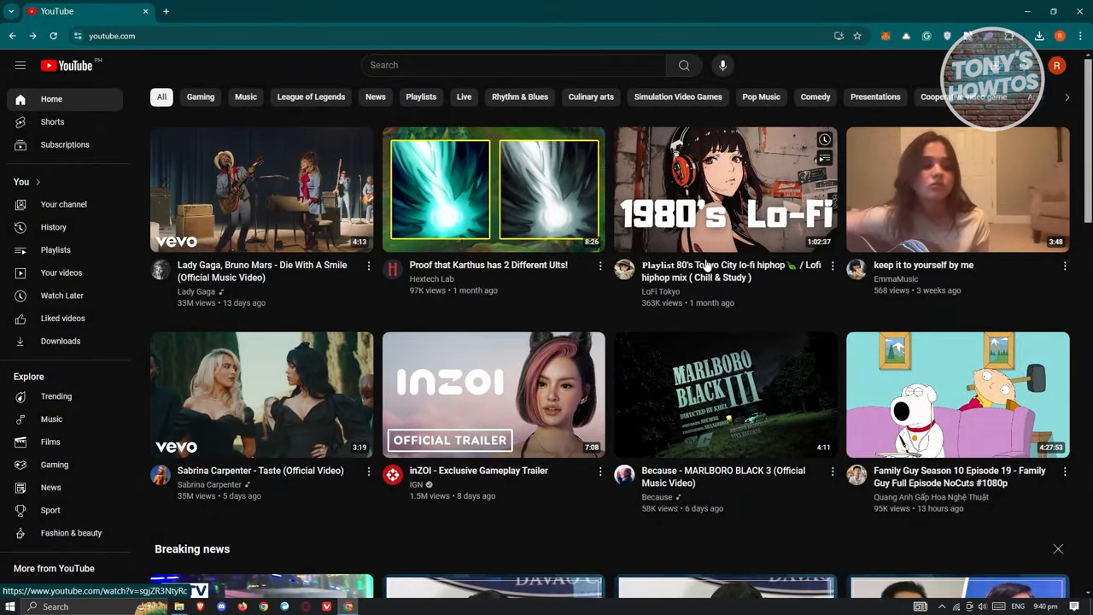
mouse_move(811, 281)
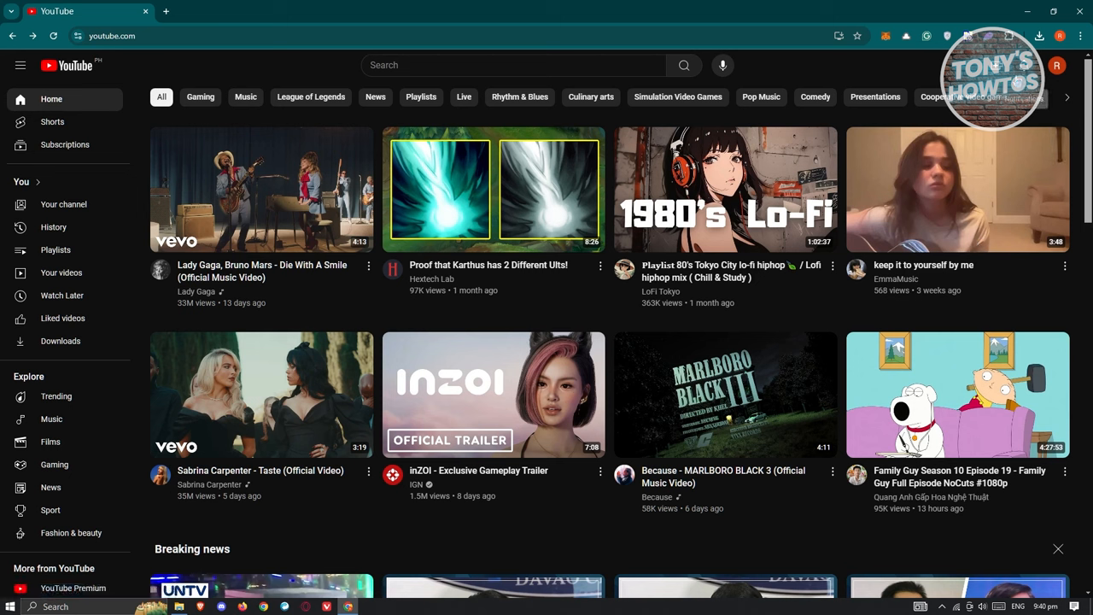
mouse_move(632, 111)
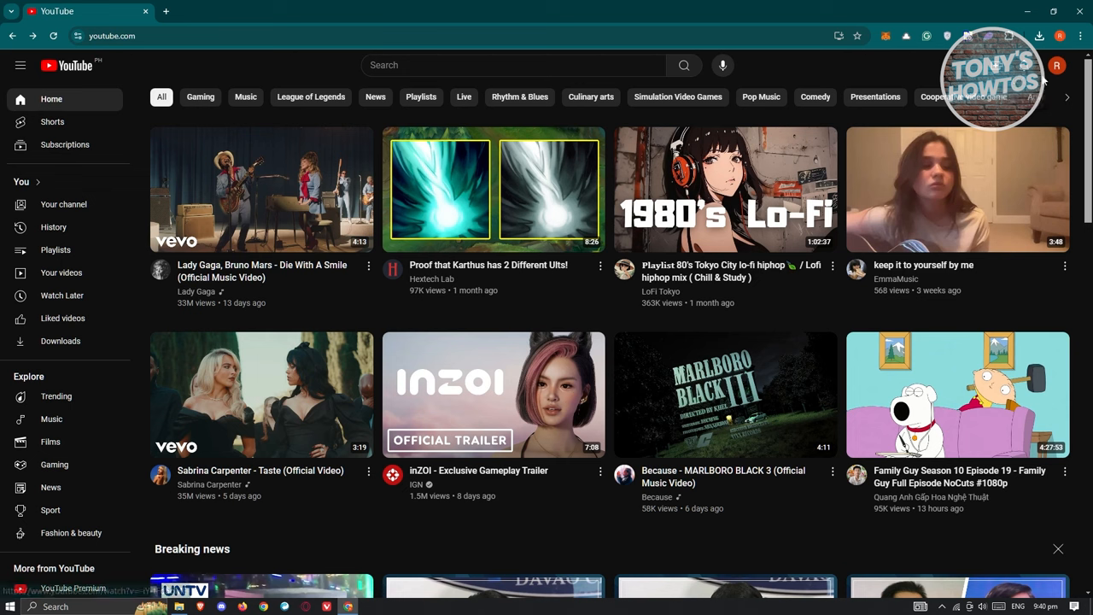
left_click(1056, 65)
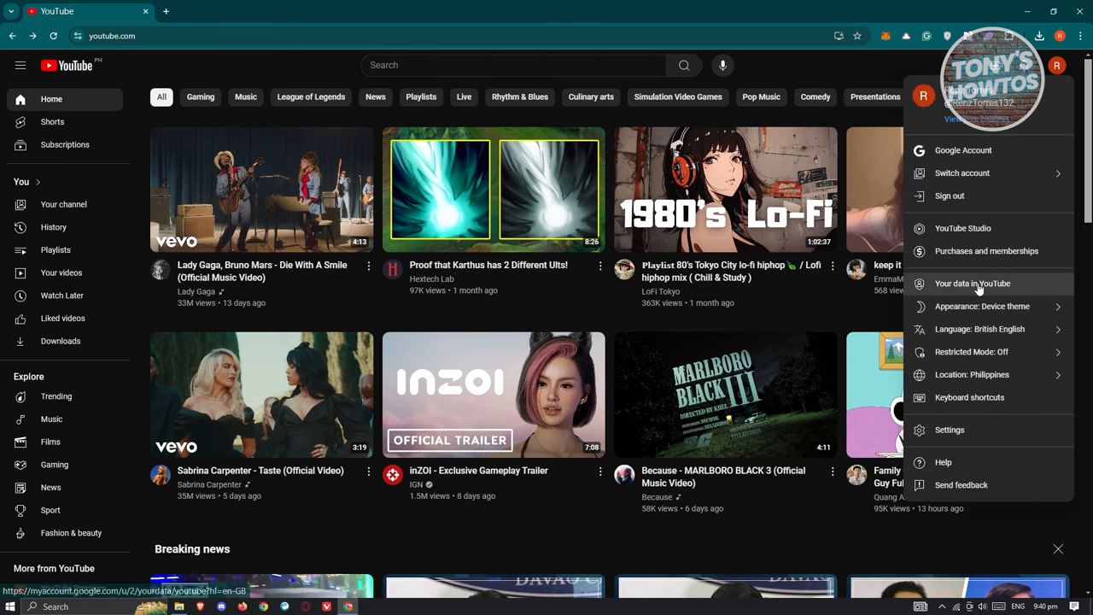
left_click(962, 228)
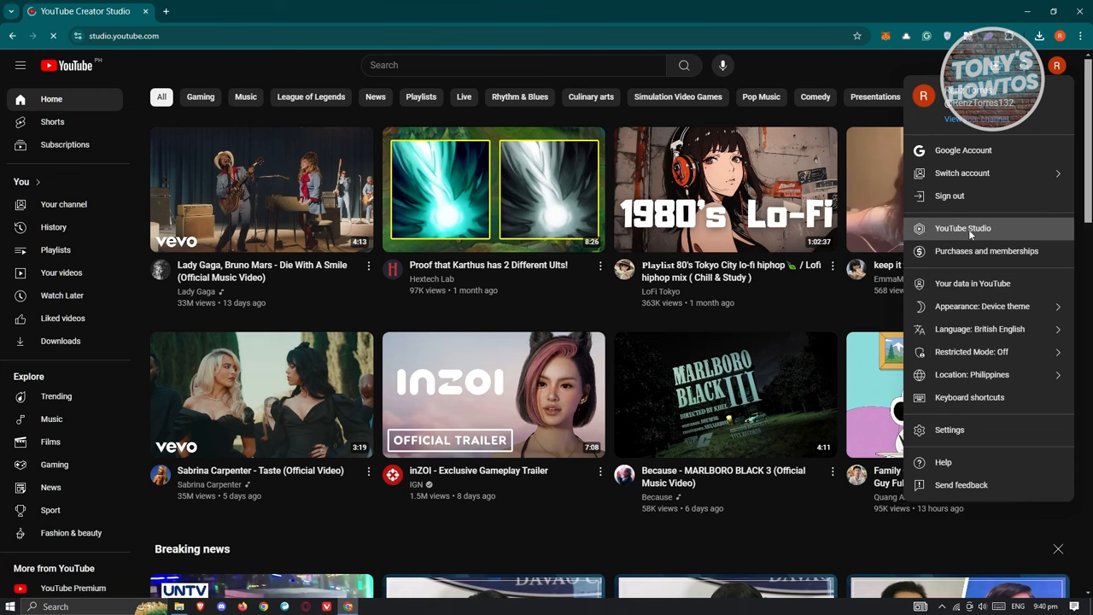
mouse_move(835, 217)
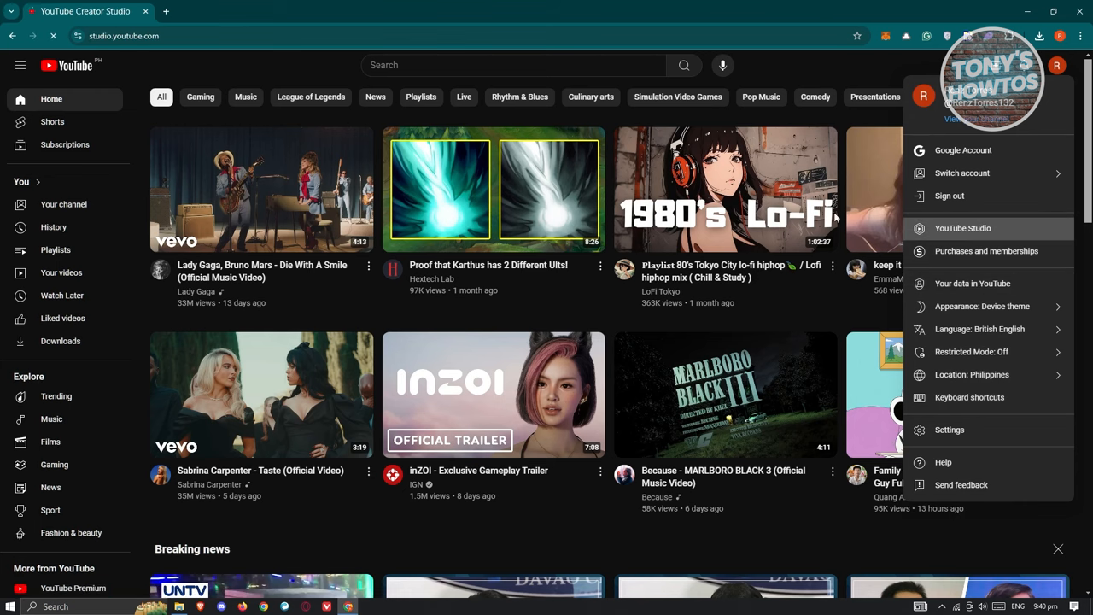
left_click(962, 228)
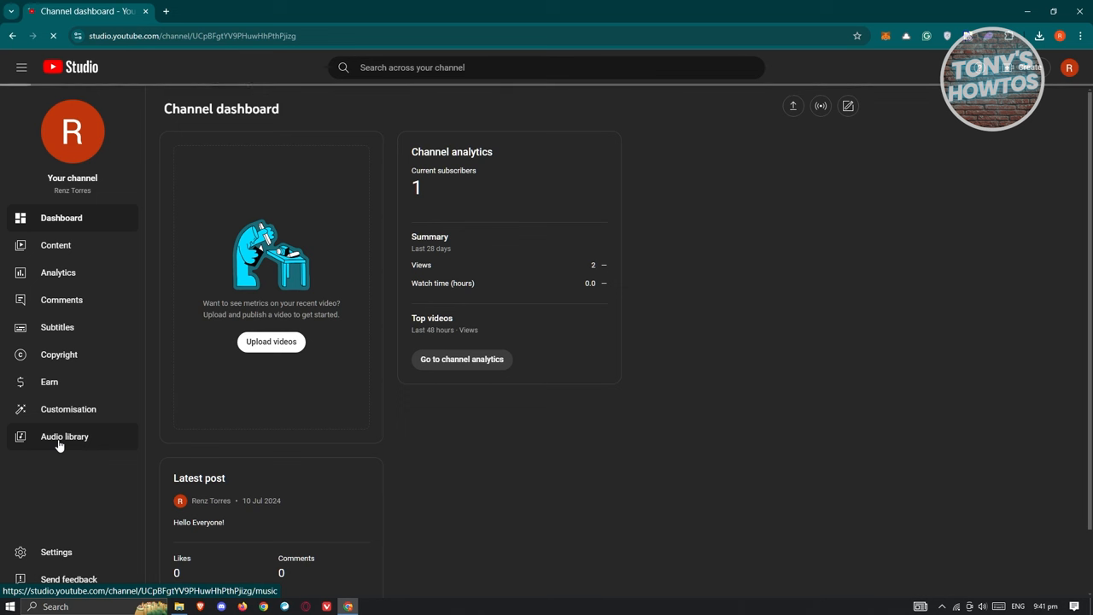
Open the Audio library's music track list from the studio sidebar
left_click(64, 436)
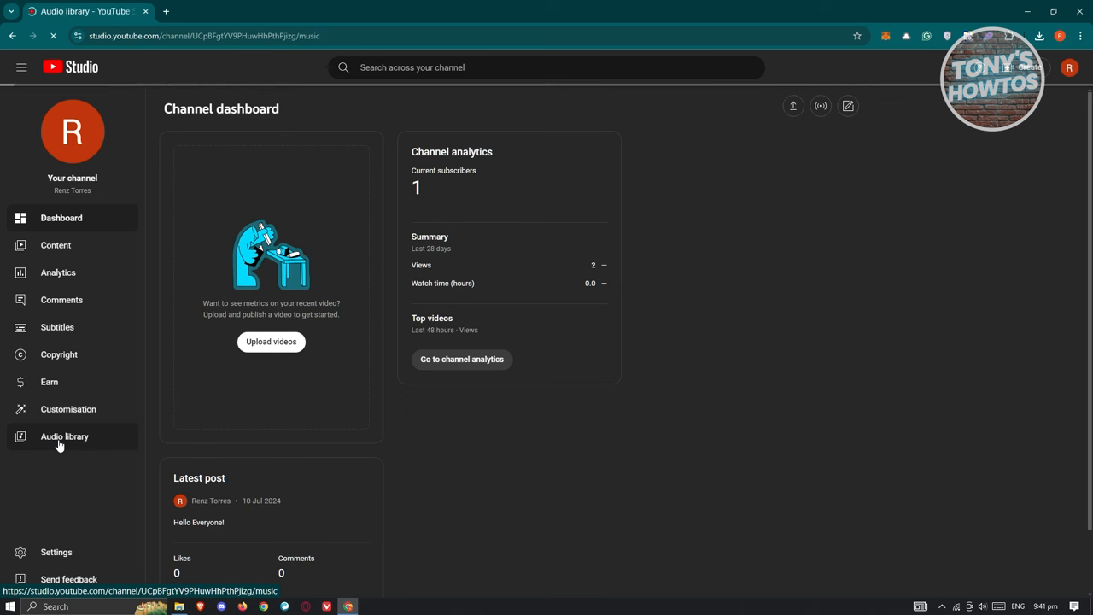
left_click(64, 436)
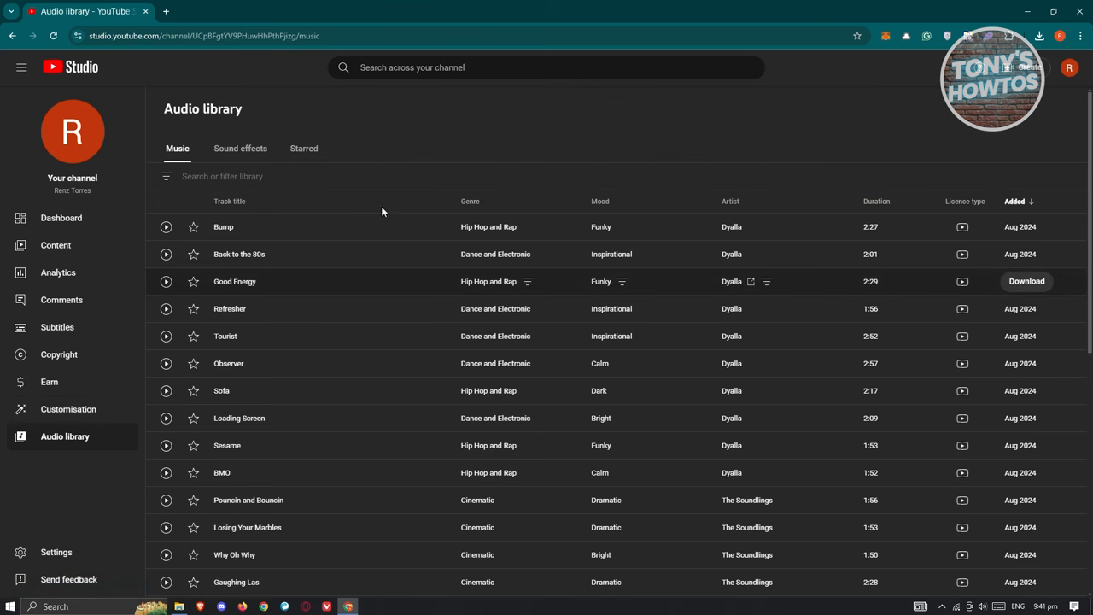
mouse_move(469, 304)
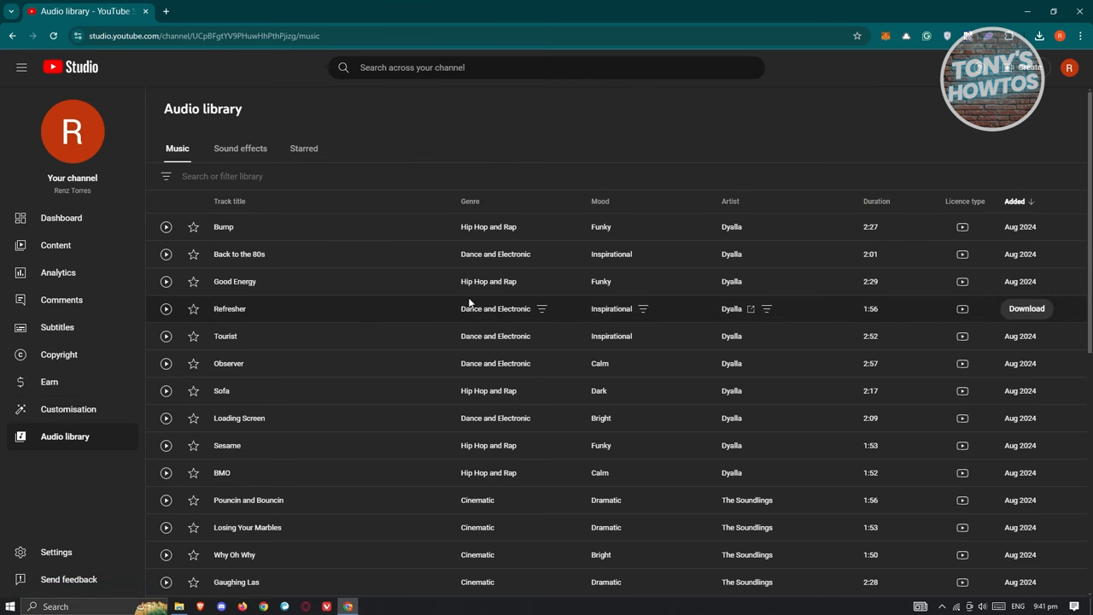
mouse_move(333, 172)
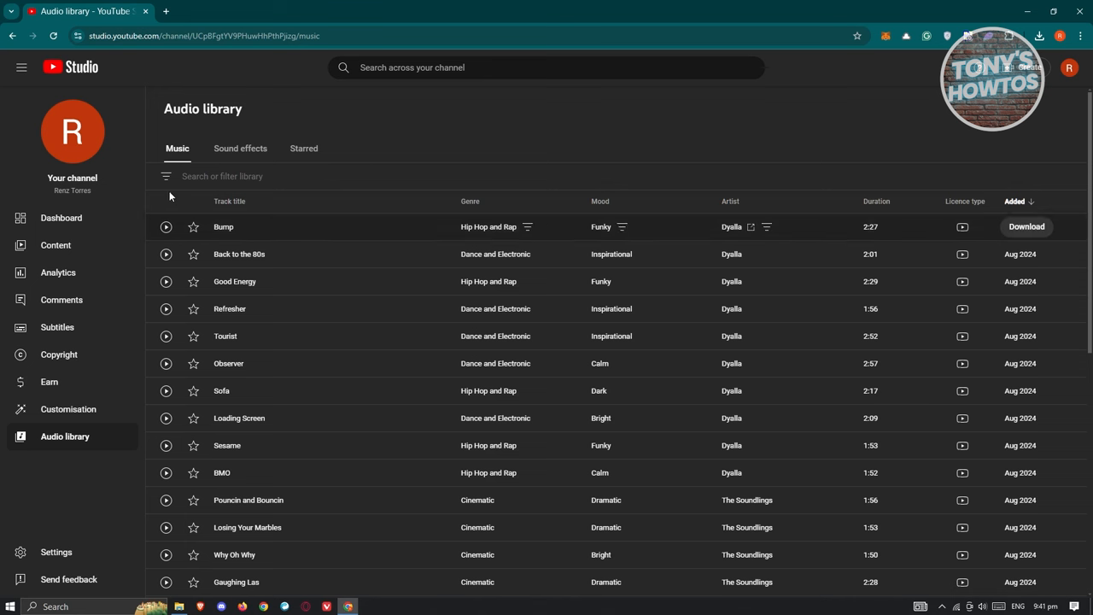
Filter the music list to Genre: Pop and Mood: Dark
left_click(166, 176)
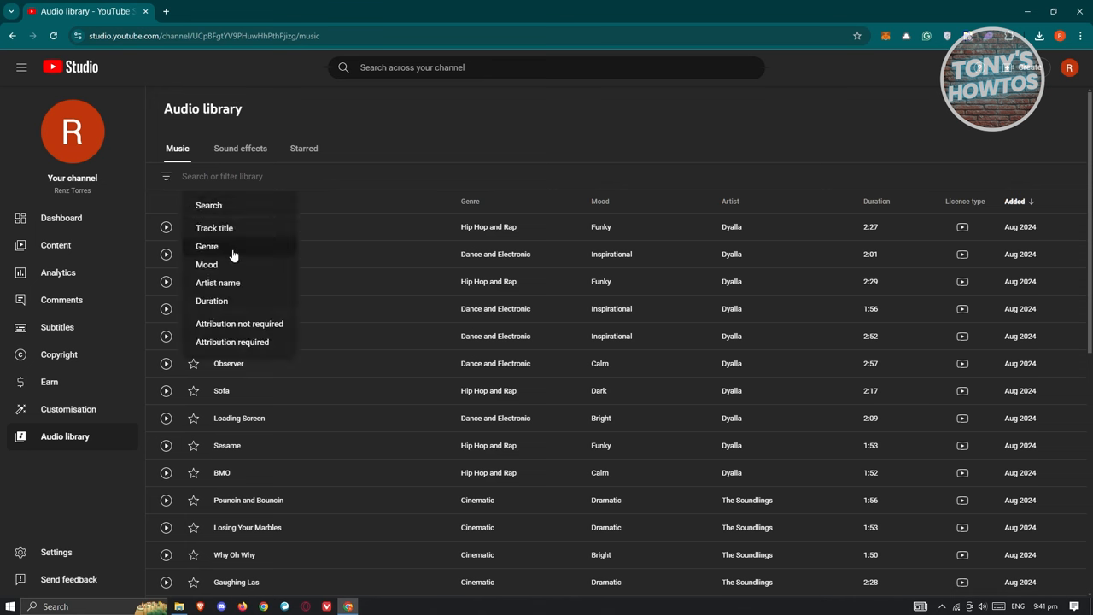
left_click(206, 246)
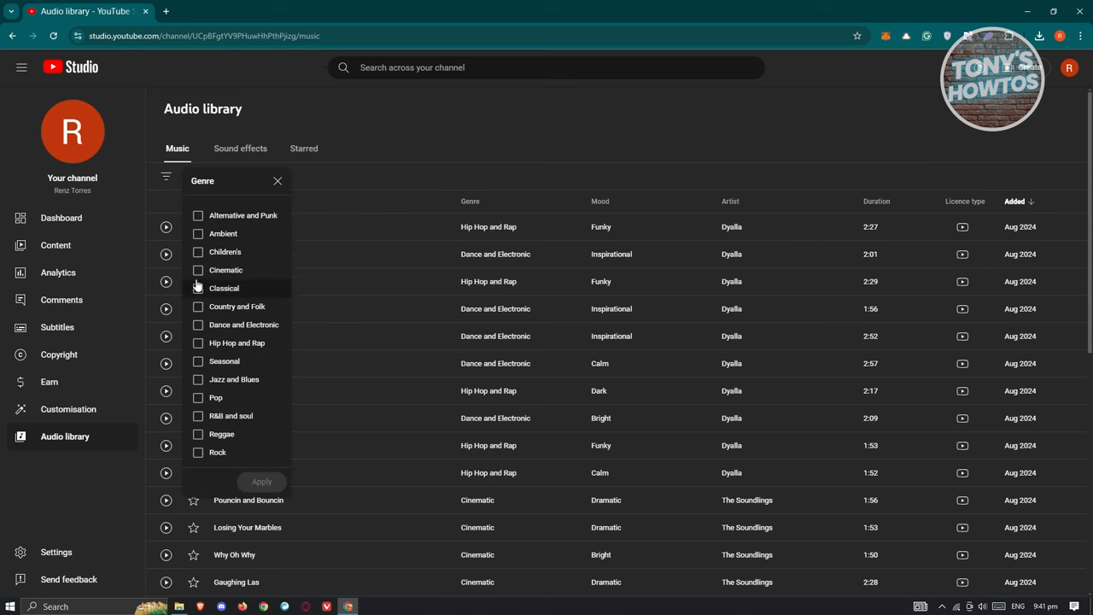
mouse_move(234, 379)
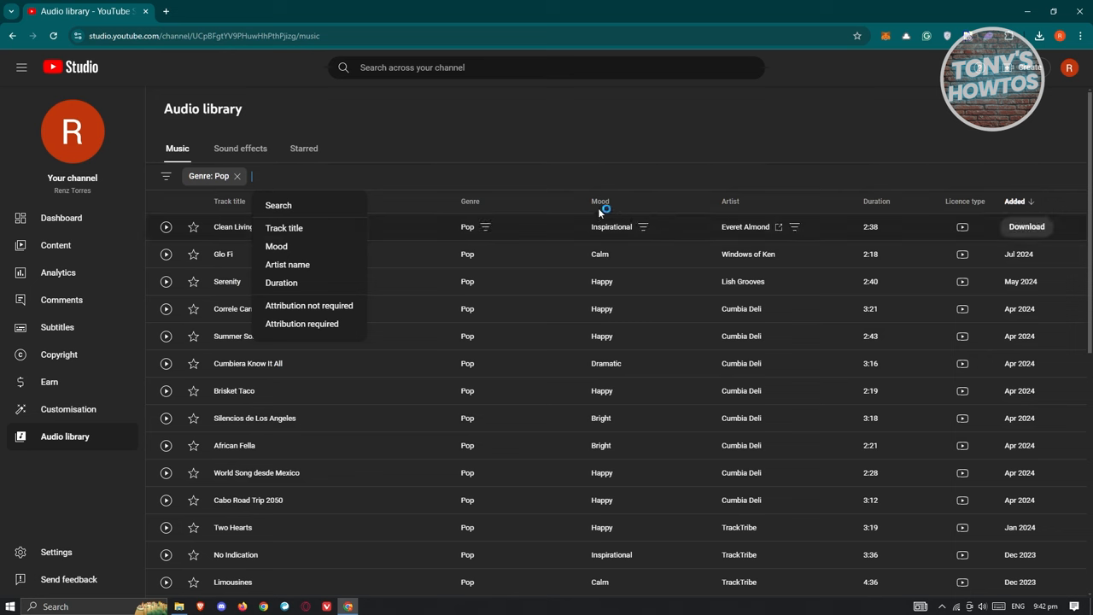
left_click(277, 246)
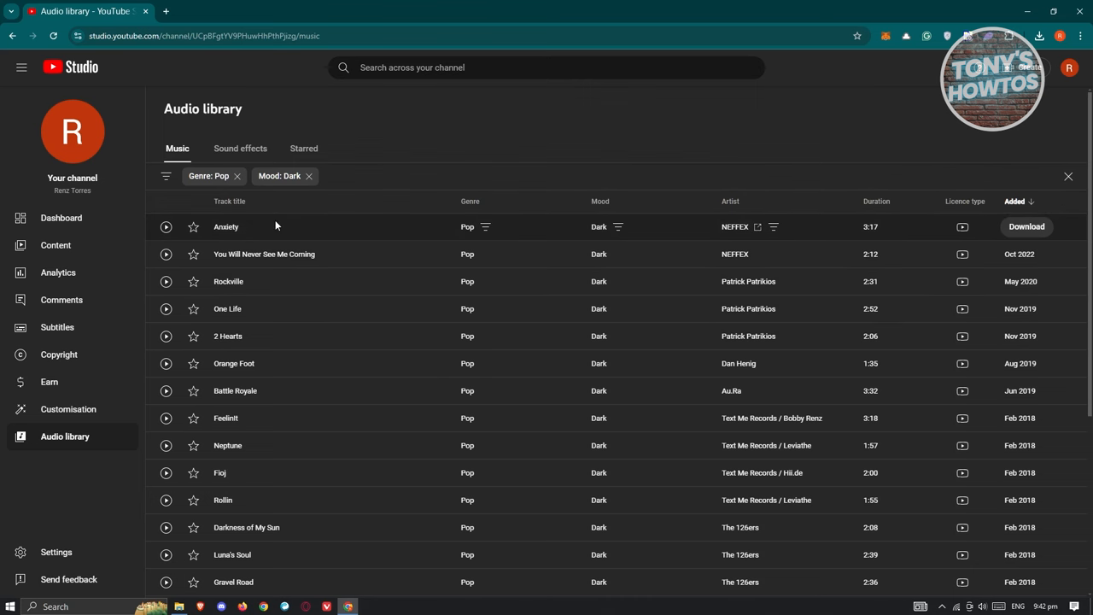
mouse_move(166, 227)
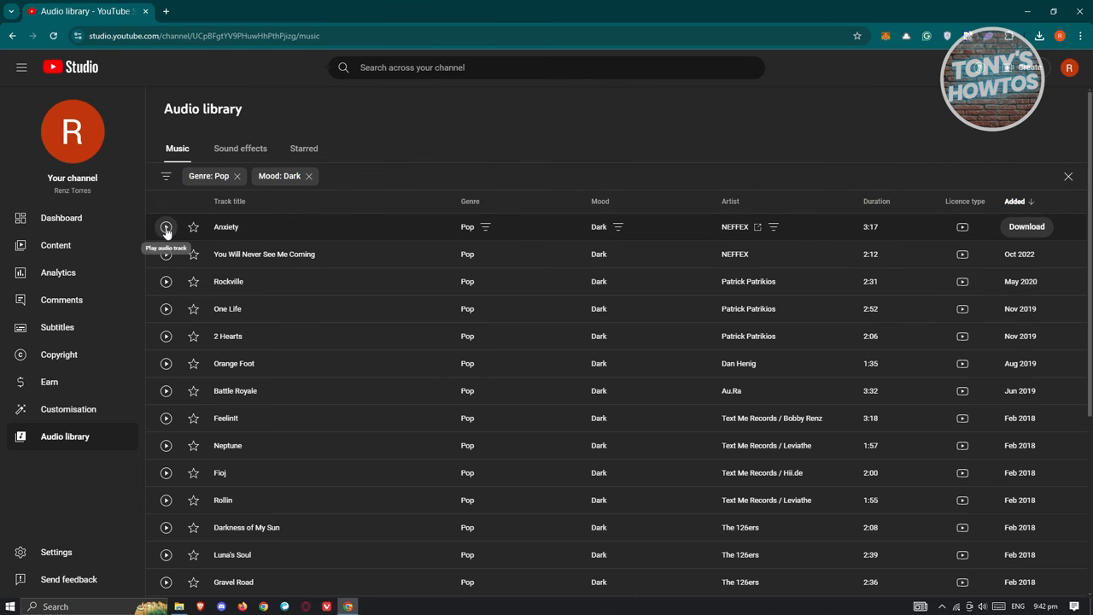
Play the track Anxiety by NEFFEX from the filtered list
left_click(165, 226)
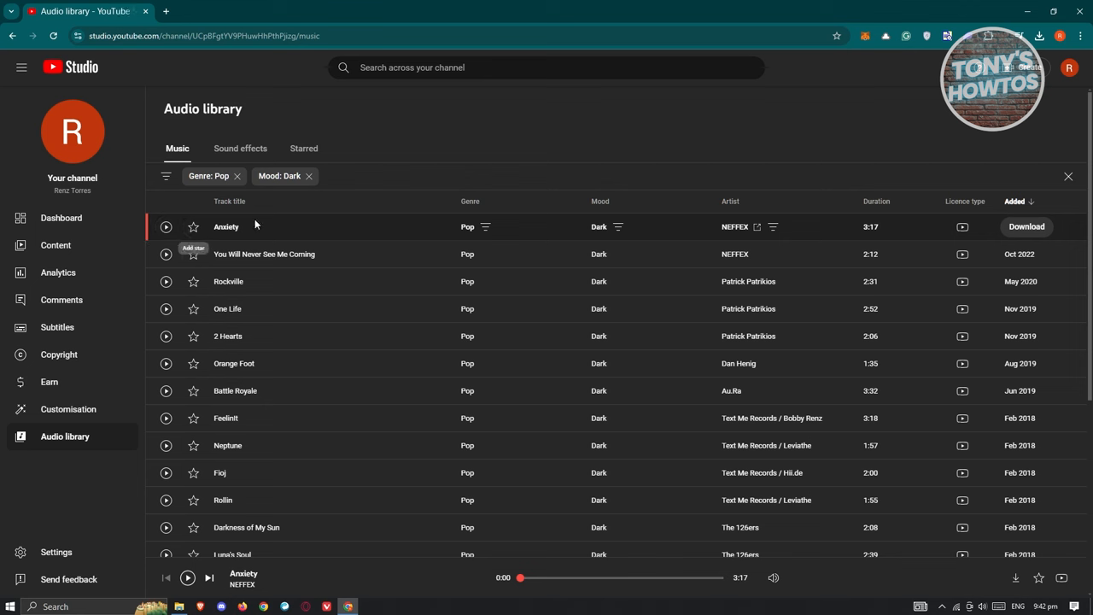
mouse_move(251, 226)
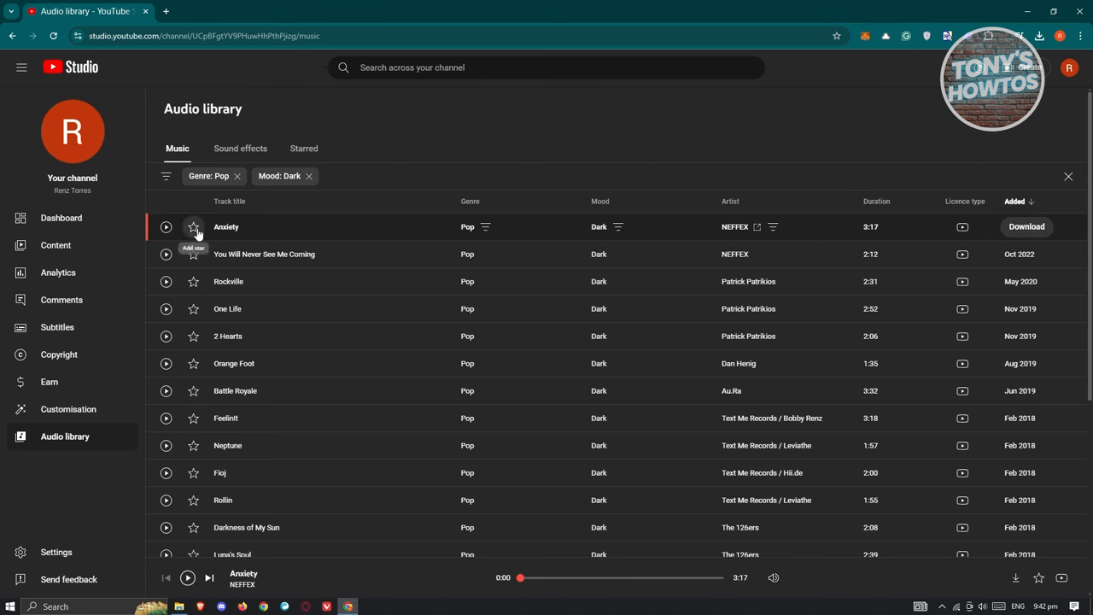
Star the track Anxiety and show it in the Starred tracks list
left_click(193, 226)
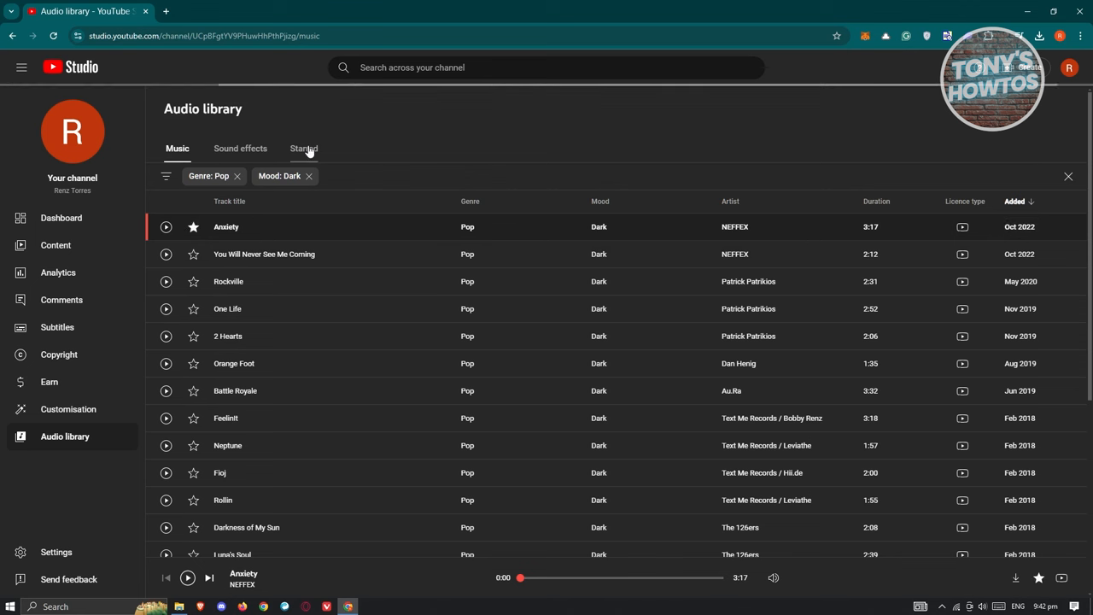
left_click(304, 148)
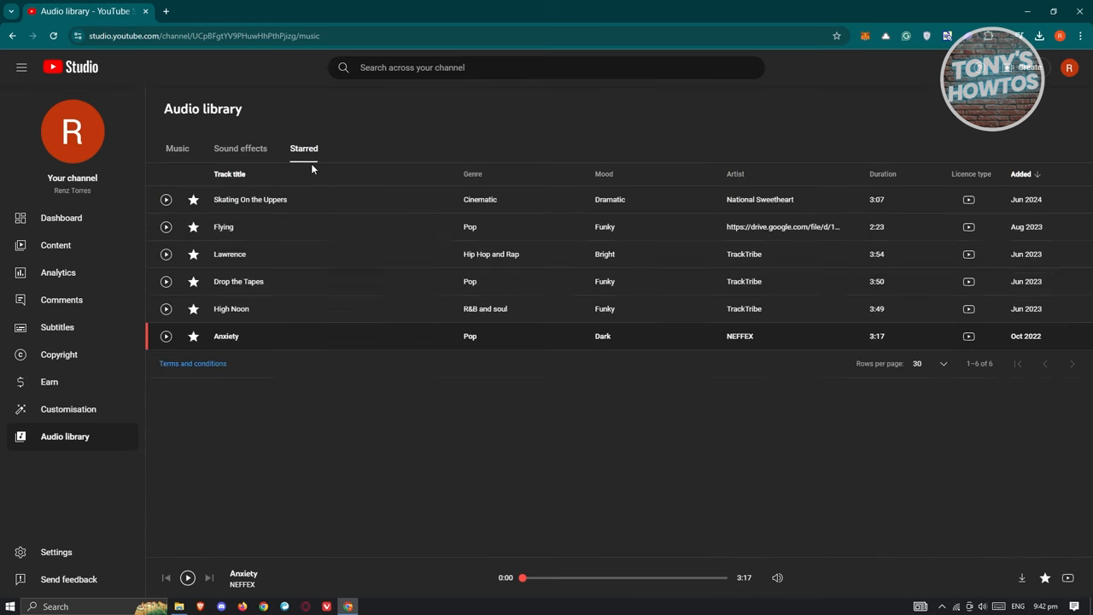
mouse_move(194, 342)
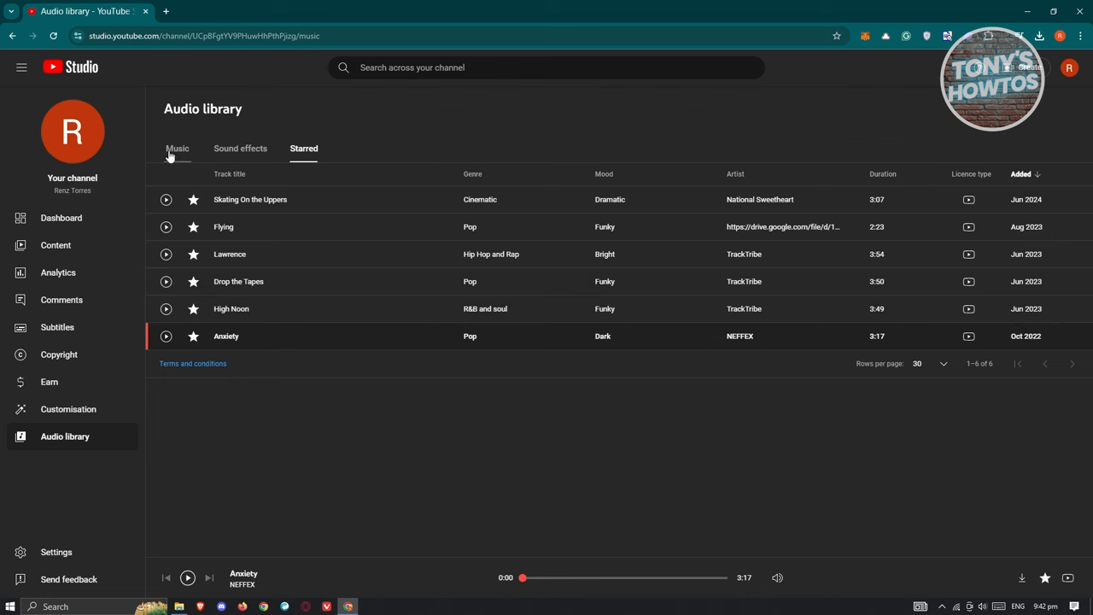
Back on the filtered Music tab, download the track Anxiety
left_click(176, 147)
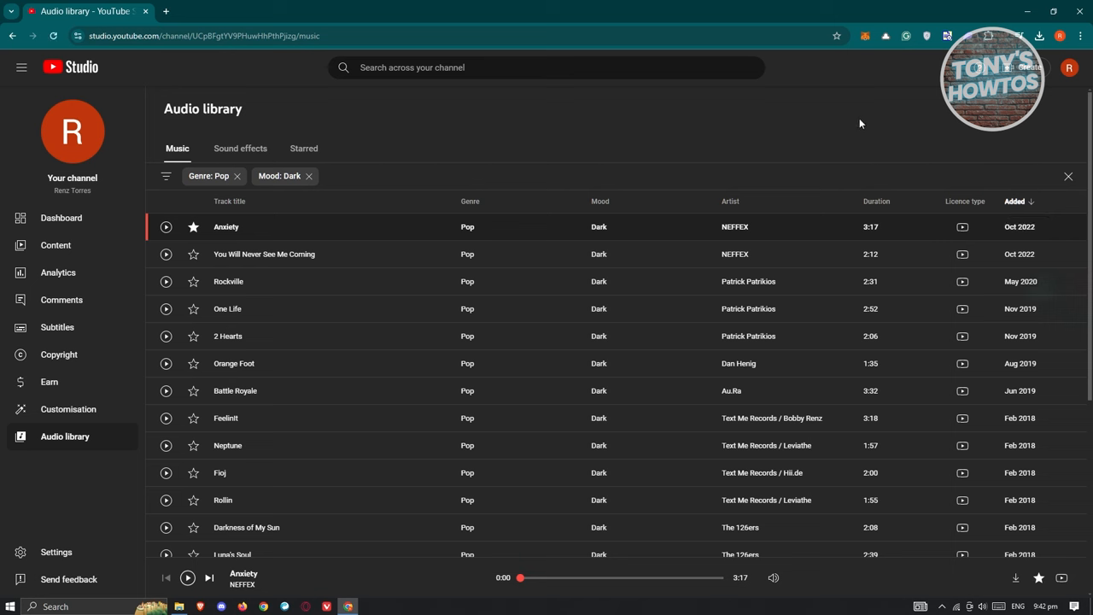
left_click(1039, 36)
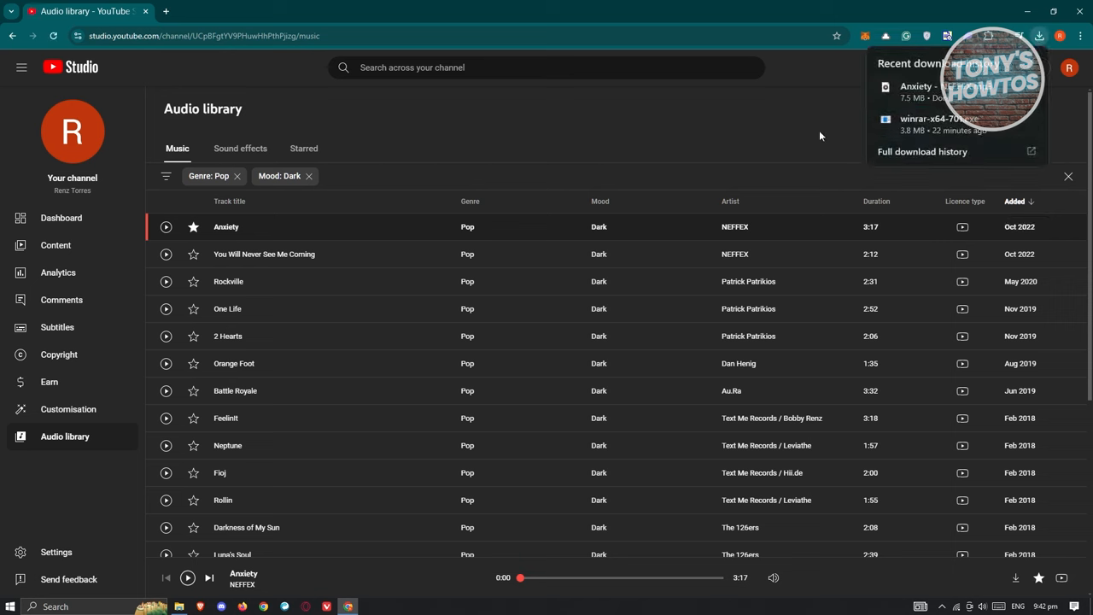
mouse_move(834, 133)
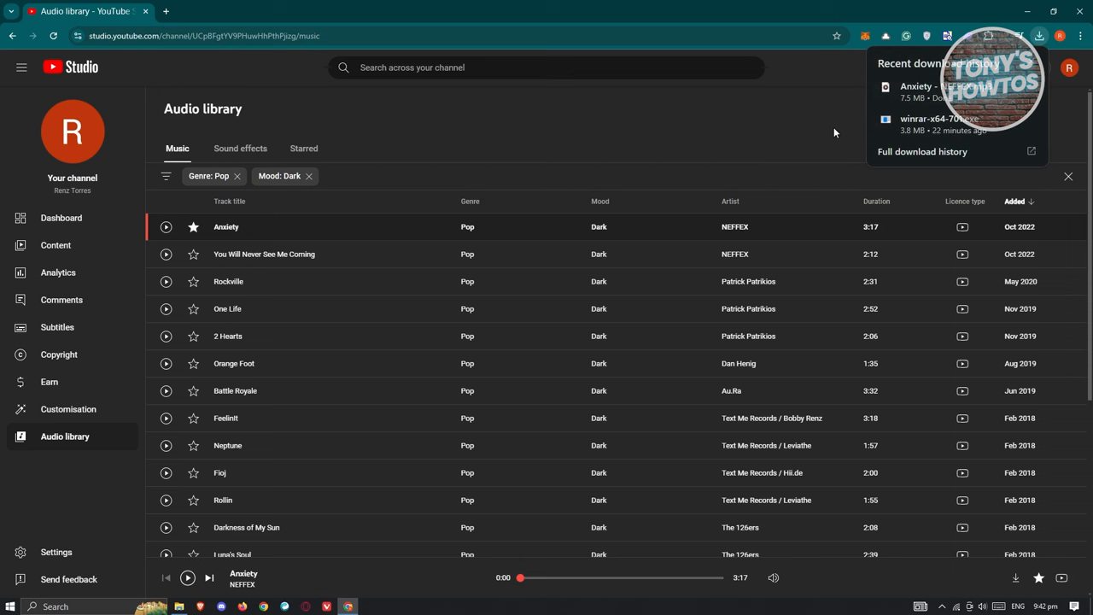